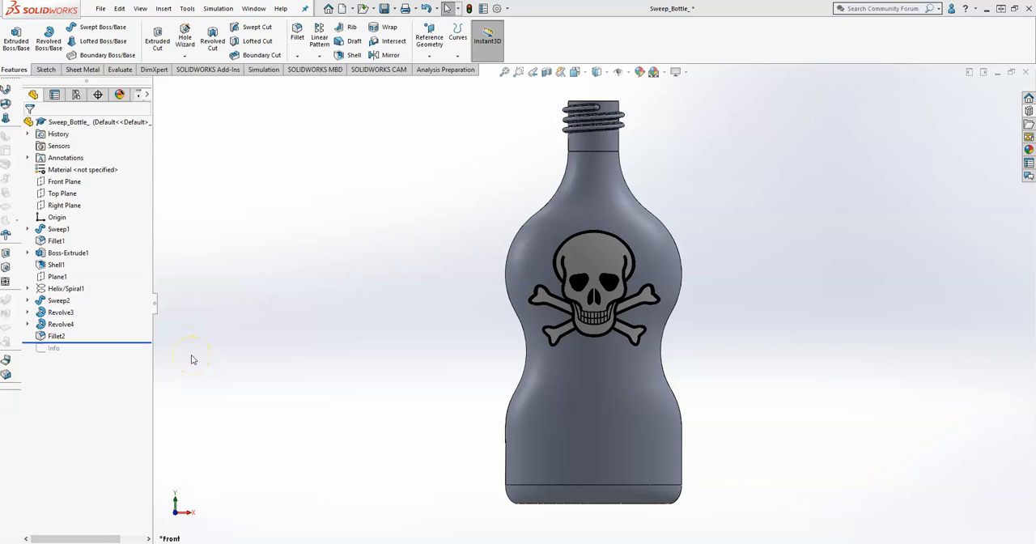
pyautogui.moveTo(608, 494)
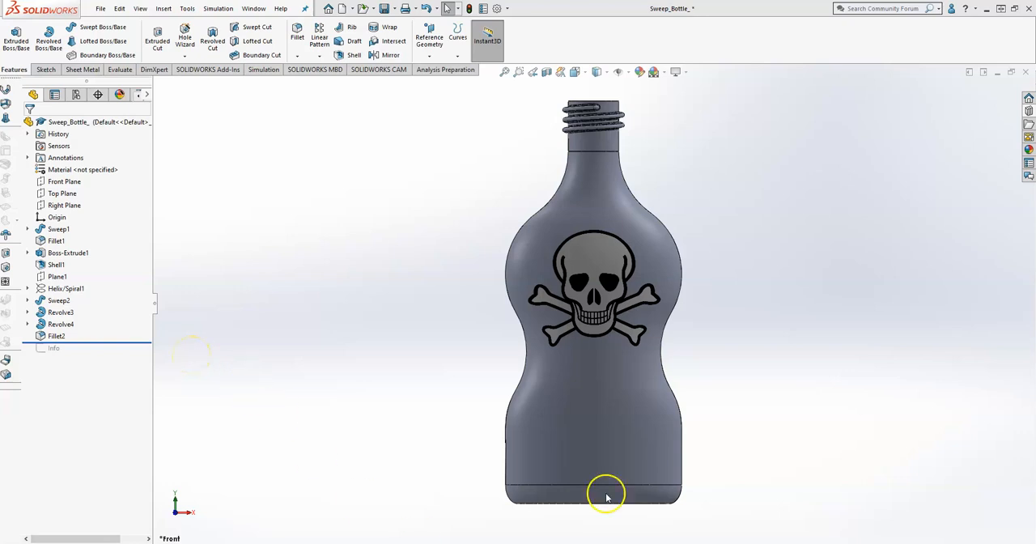
pyautogui.moveTo(493, 272)
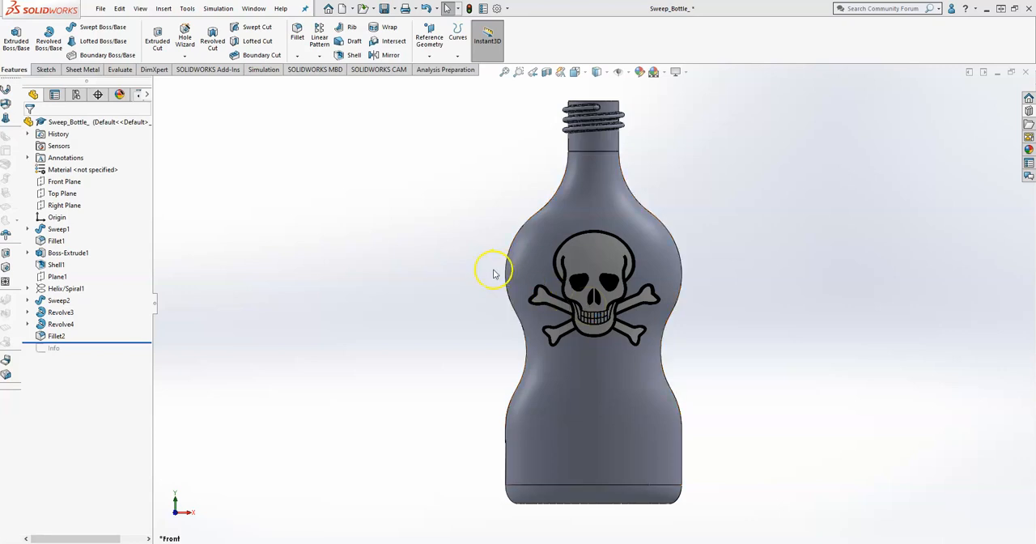
# Begin a new sketch on the Front Plane of the bottle
pyautogui.click(65, 181)
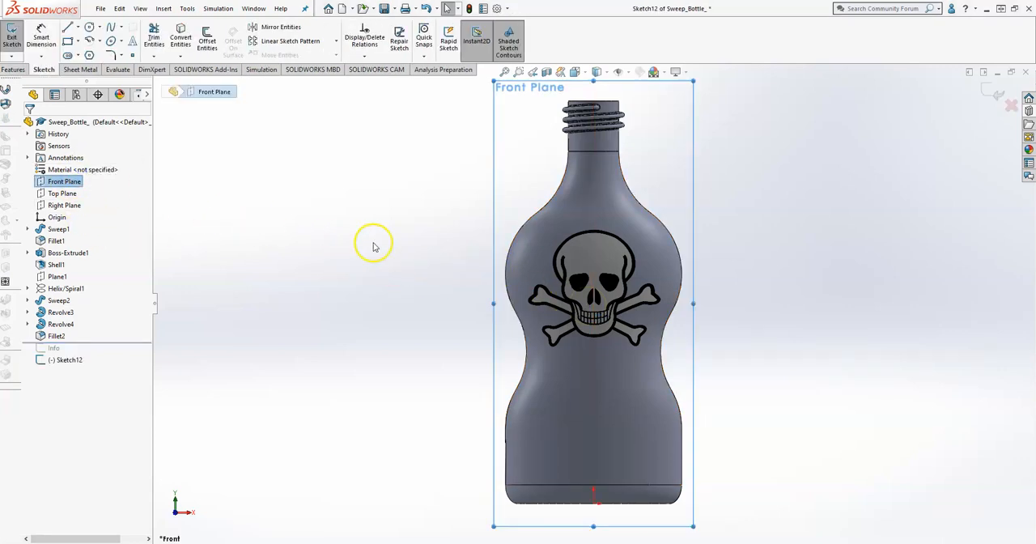
# Draw a vertical centreline from the origin up through the bottle
pyautogui.click(101, 26)
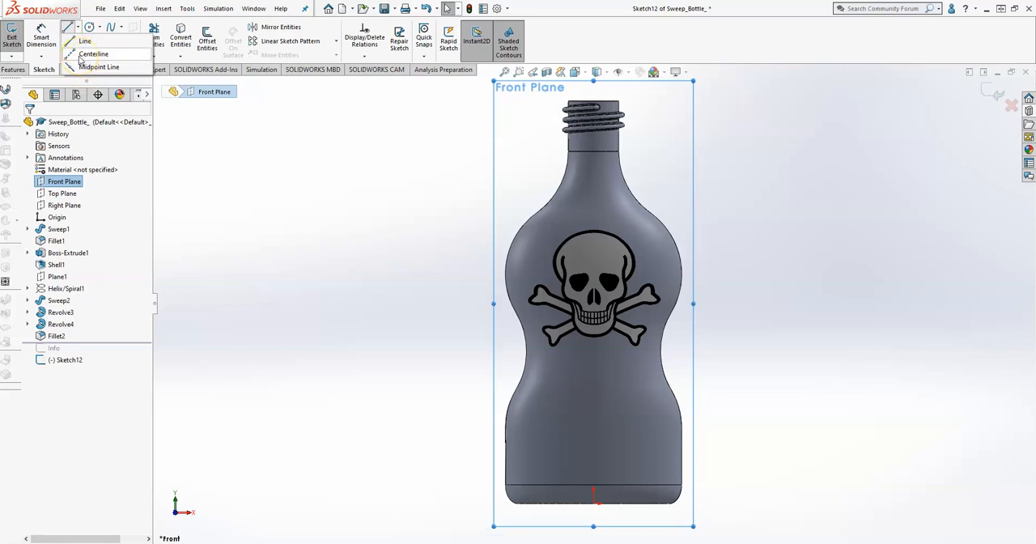
pyautogui.click(94, 55)
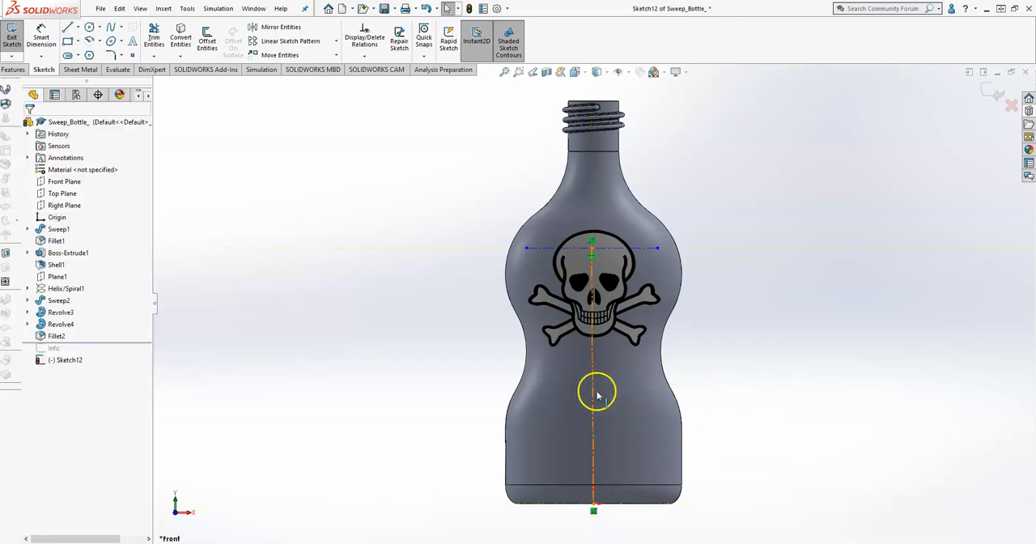
pyautogui.click(592, 391)
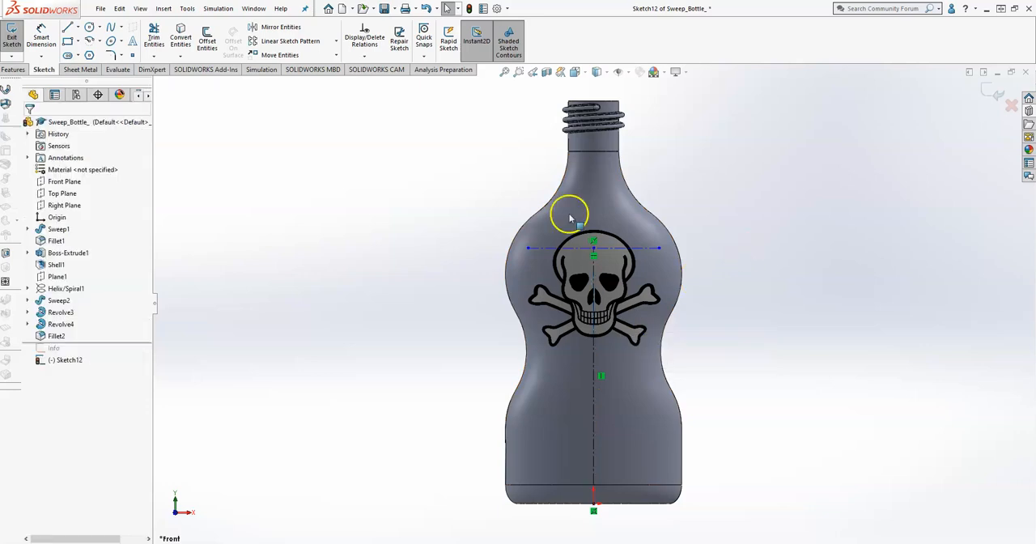
pyautogui.moveTo(748, 362)
pyautogui.write('2.750')
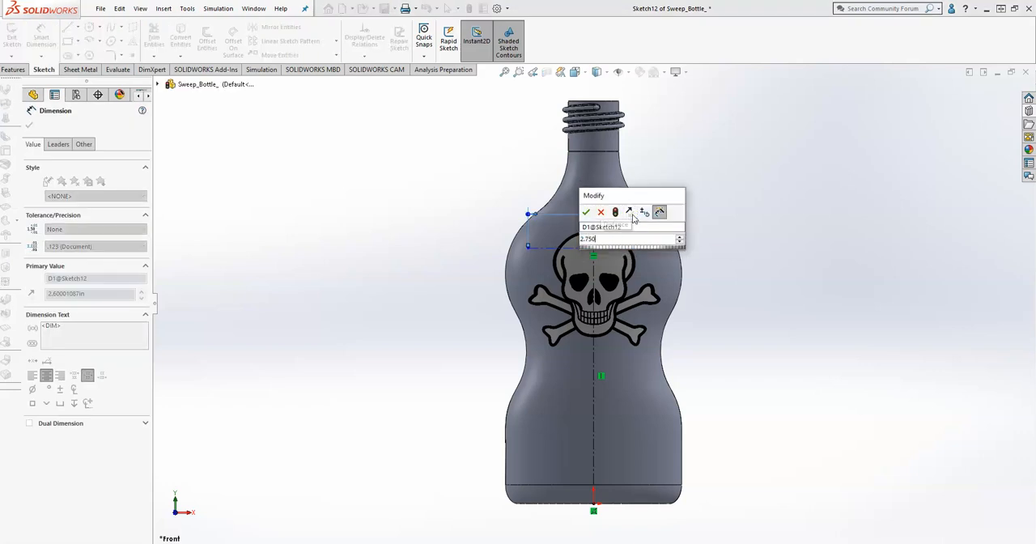
# Dimension the horizontal line 2.750 long and 4.500 above the base
pyautogui.click(586, 212)
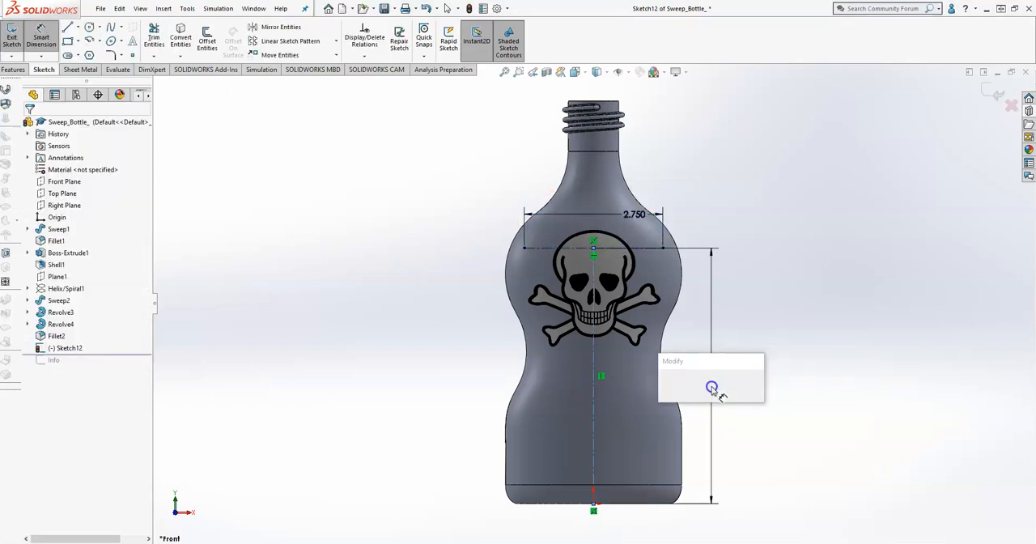
pyautogui.click(712, 387)
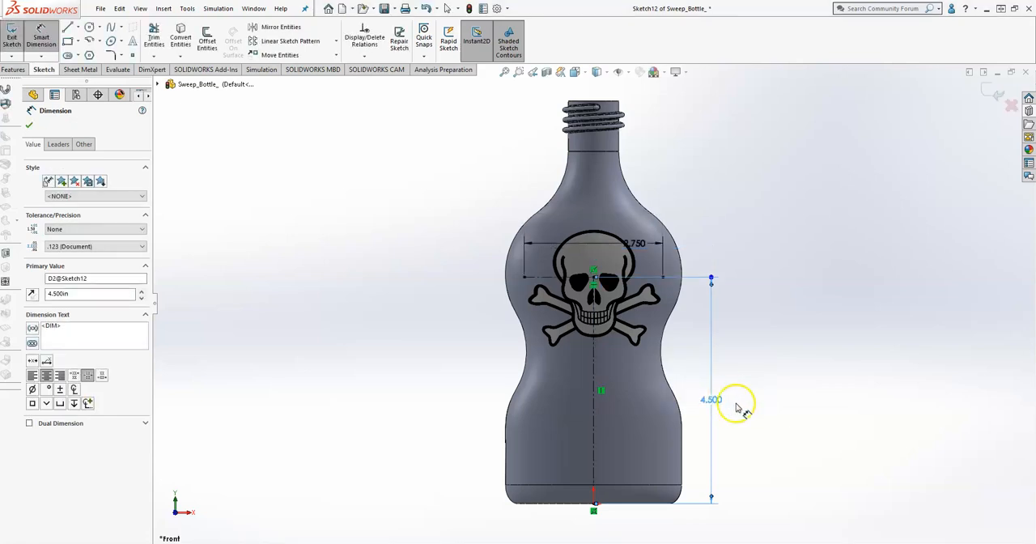
pyautogui.moveTo(809, 395)
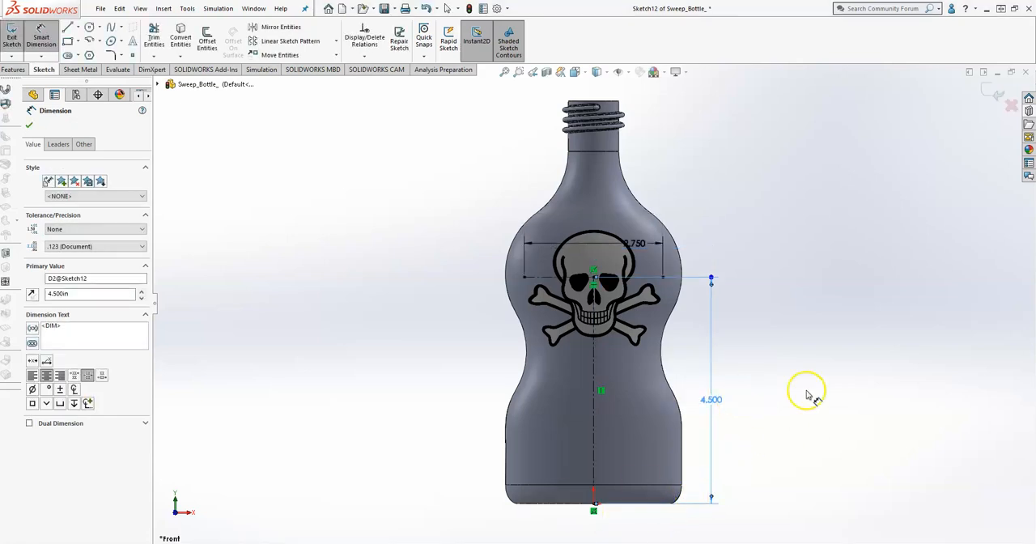
pyautogui.moveTo(762, 332)
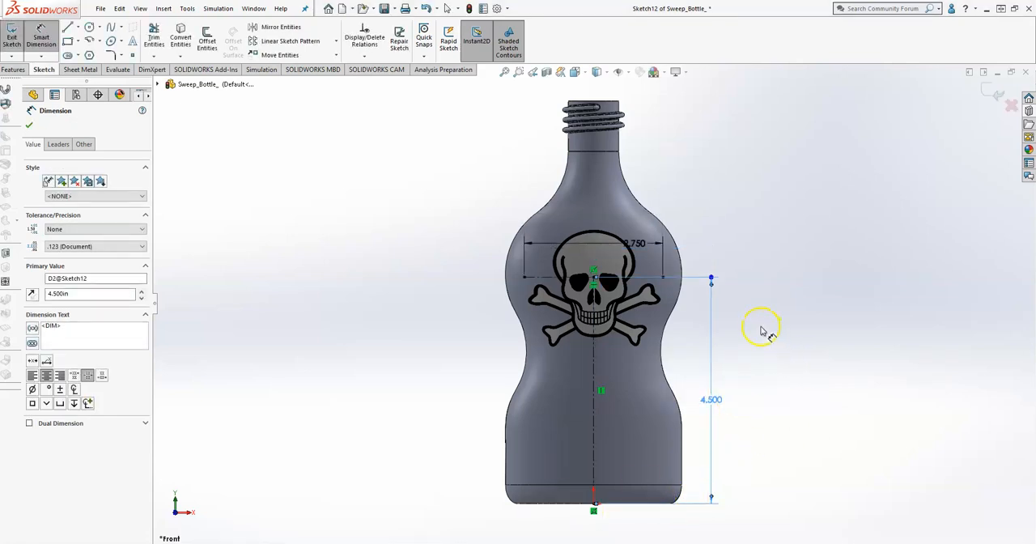
pyautogui.click(29, 125)
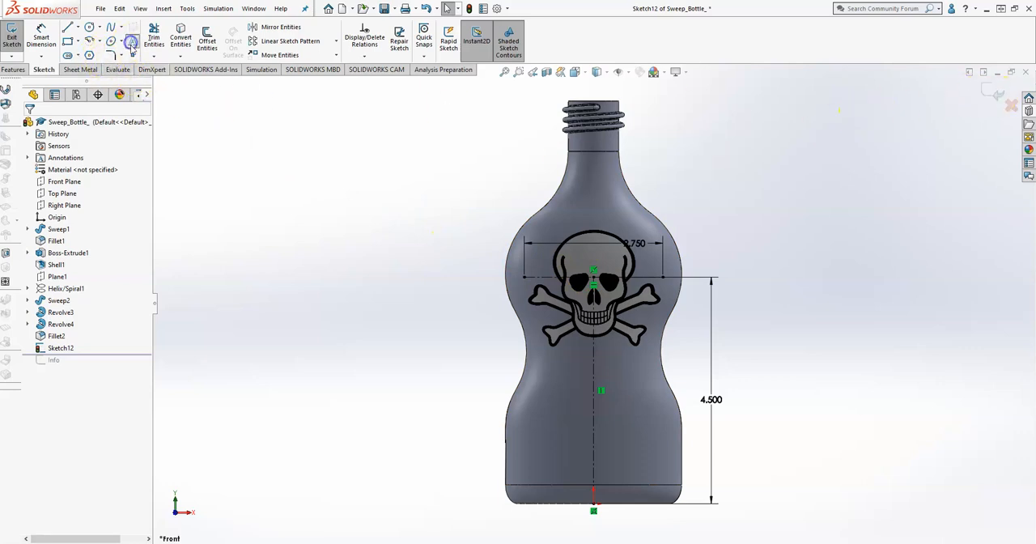
# Add sketch text 'Shampoo' along the line with a custom font instead of the document font
pyautogui.click(129, 40)
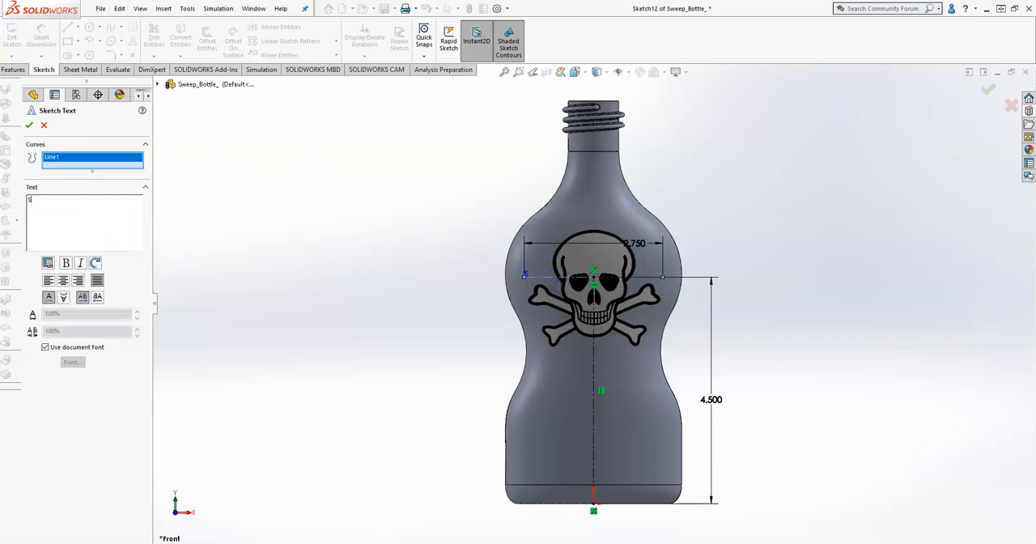
pyautogui.write('Shampoo')
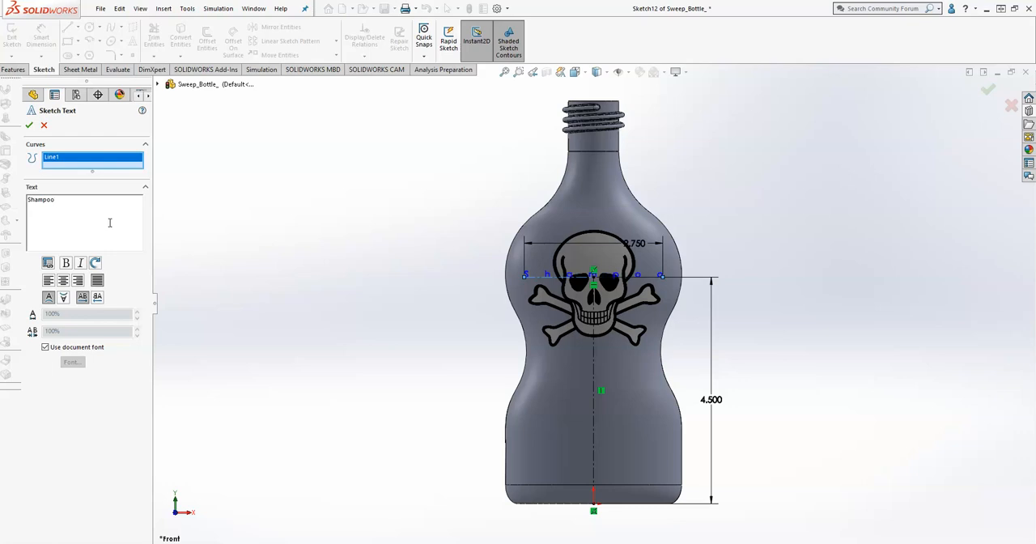
pyautogui.moveTo(98, 282)
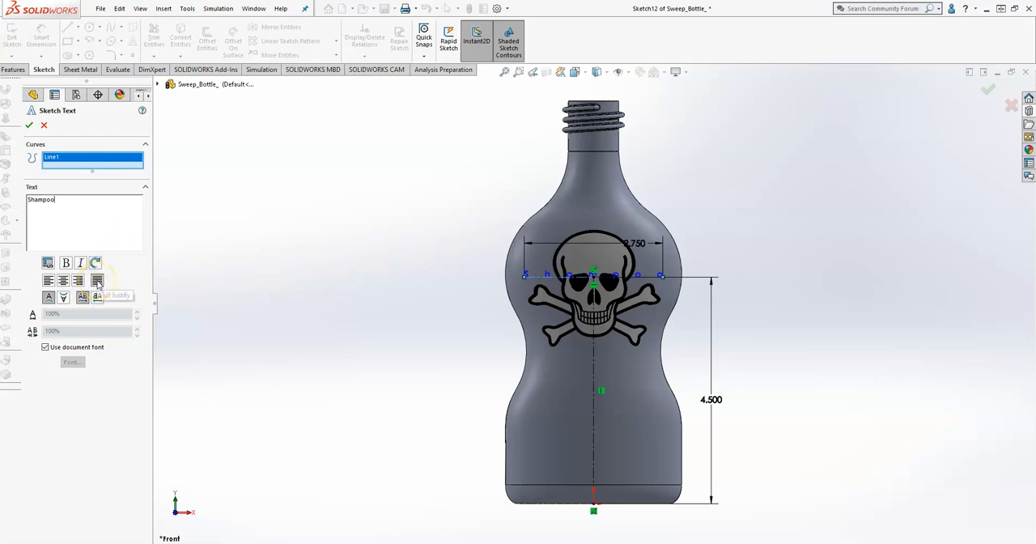
pyautogui.moveTo(534, 278)
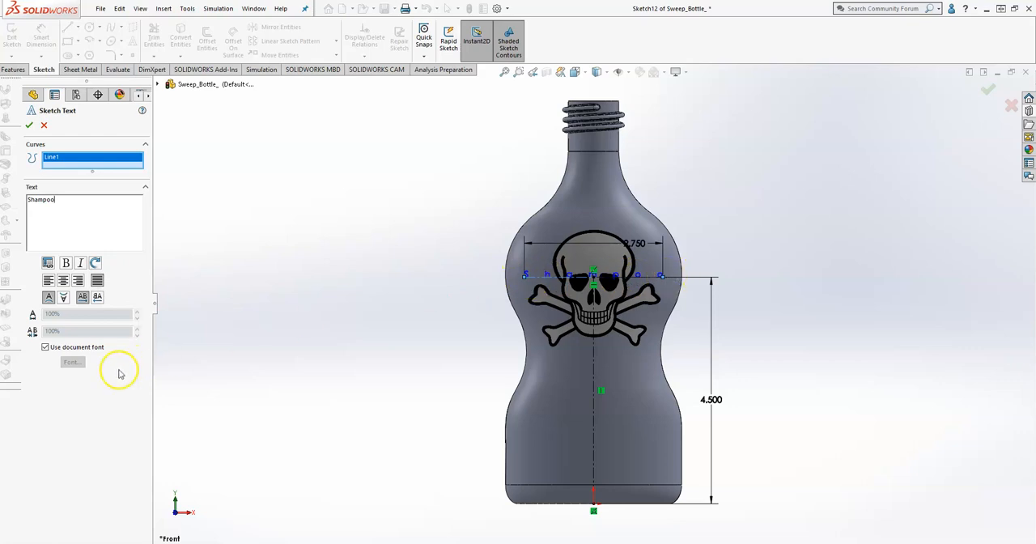
pyautogui.click(46, 346)
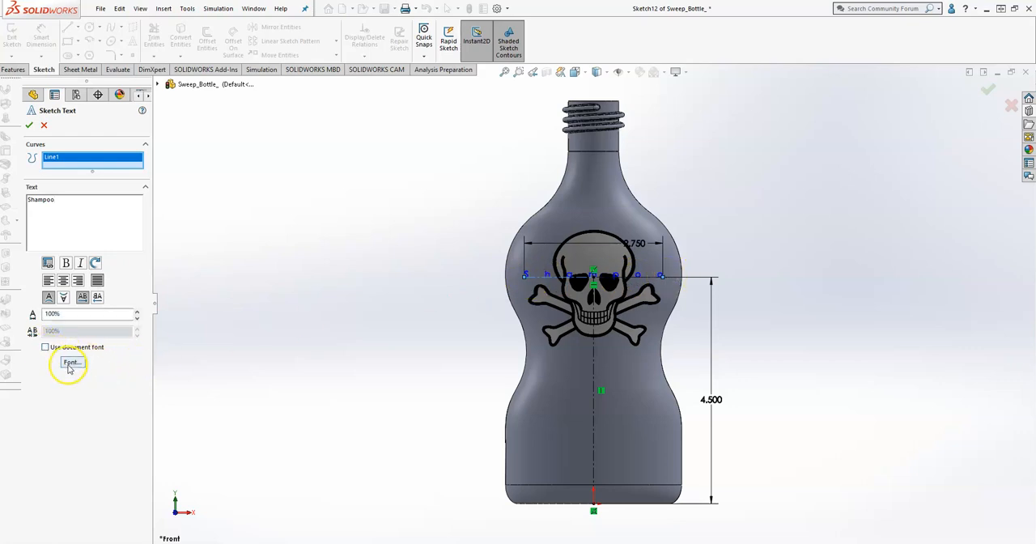
pyautogui.click(71, 363)
pyautogui.write('ar')
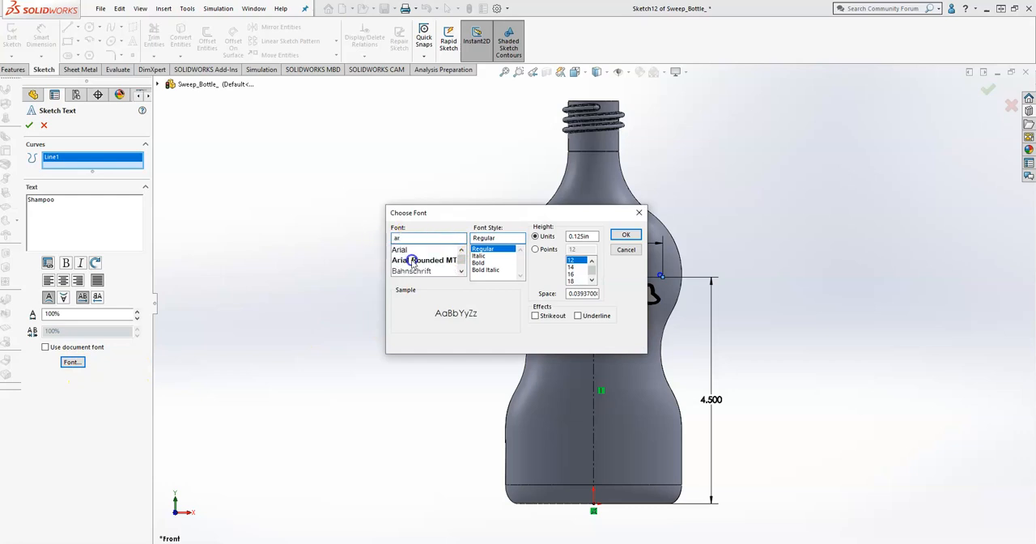
# Give the Shampoo text a bold Arial Rounded MT font at a larger height
pyautogui.click(424, 259)
pyautogui.write('.4')
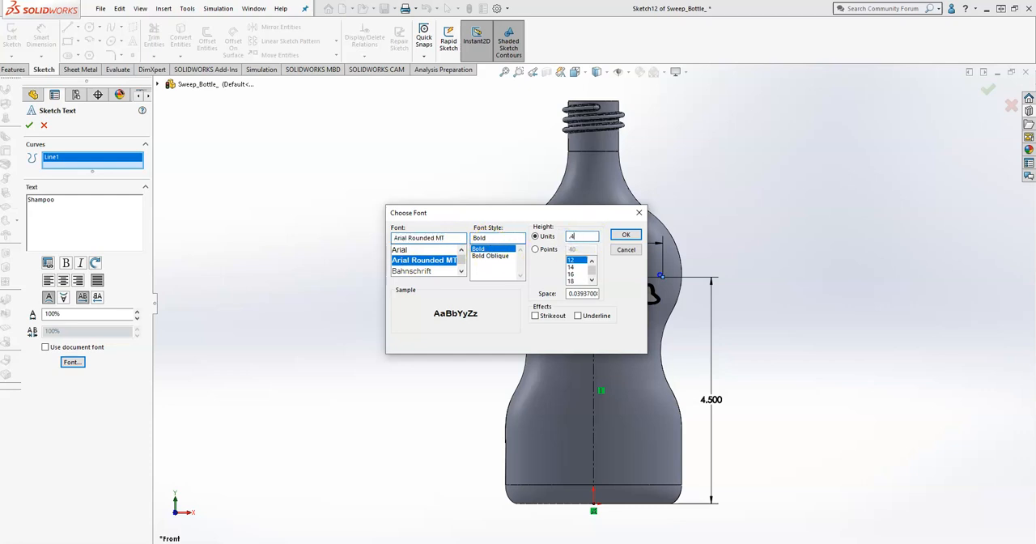
pyautogui.click(625, 235)
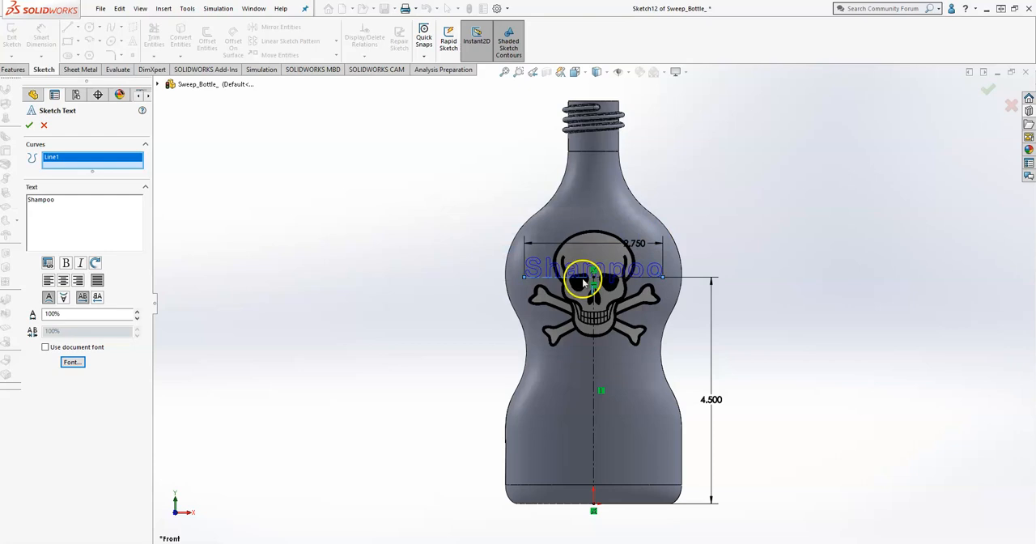
pyautogui.moveTo(909, 167)
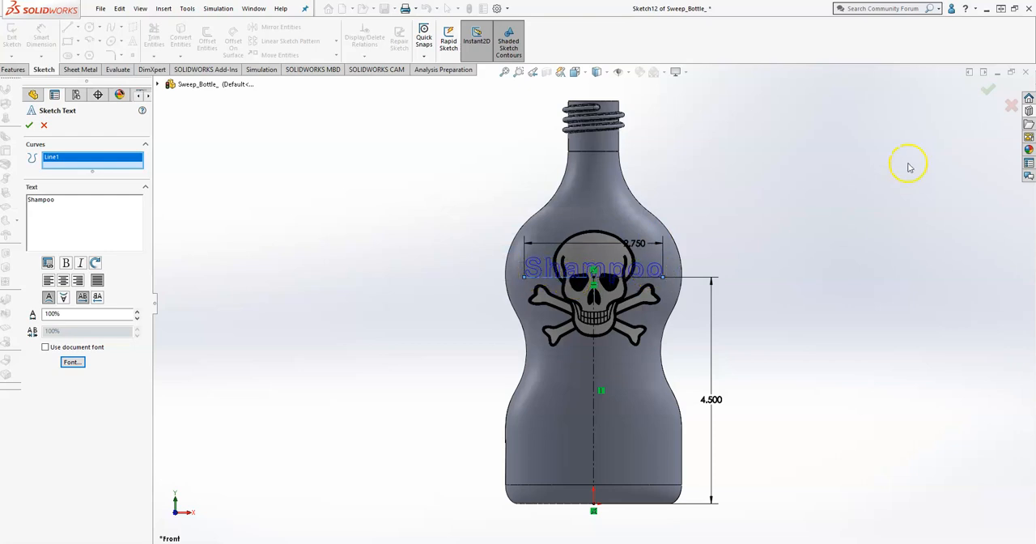
# Accept the Shampoo sketch text into Sketch12
pyautogui.click(29, 125)
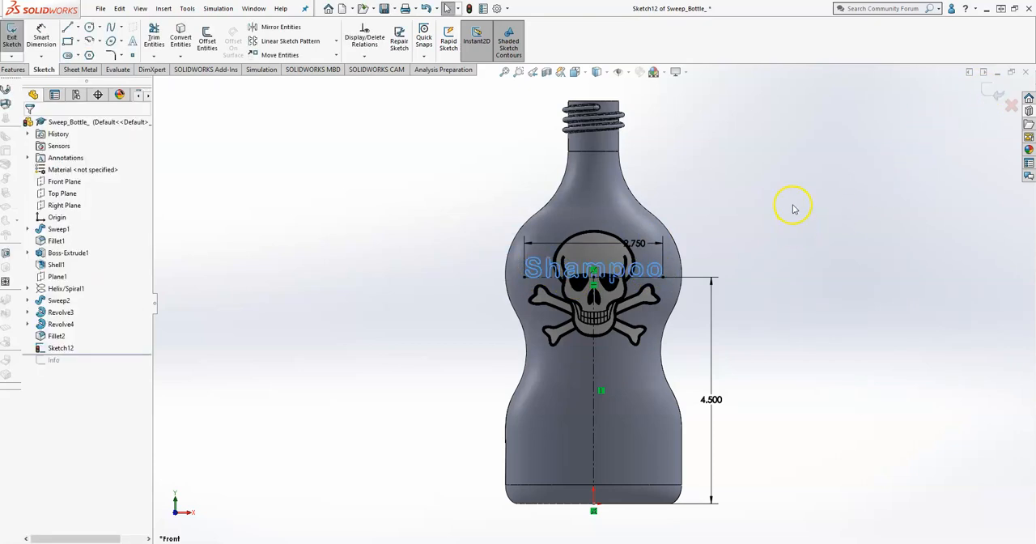
pyautogui.moveTo(989, 97)
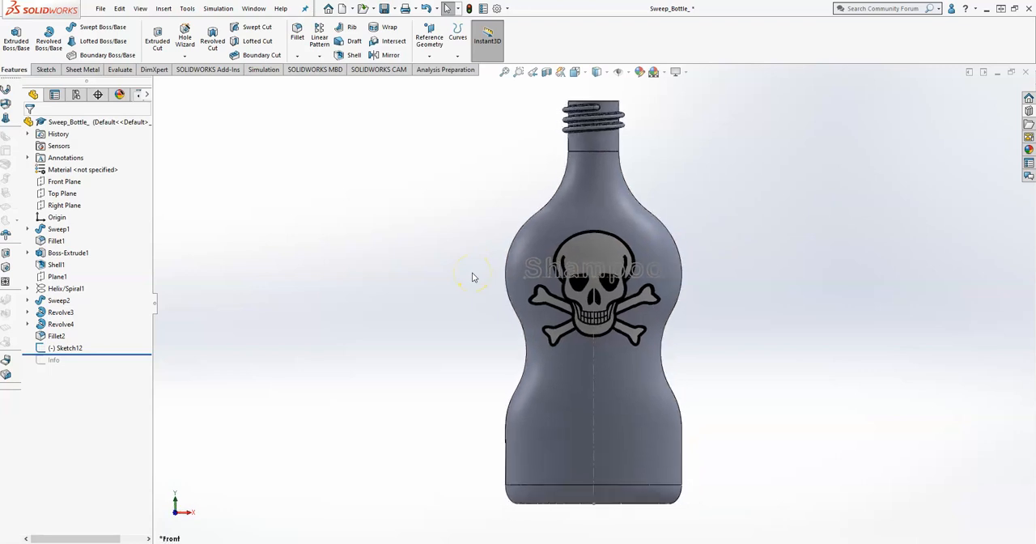
pyautogui.moveTo(181, 90)
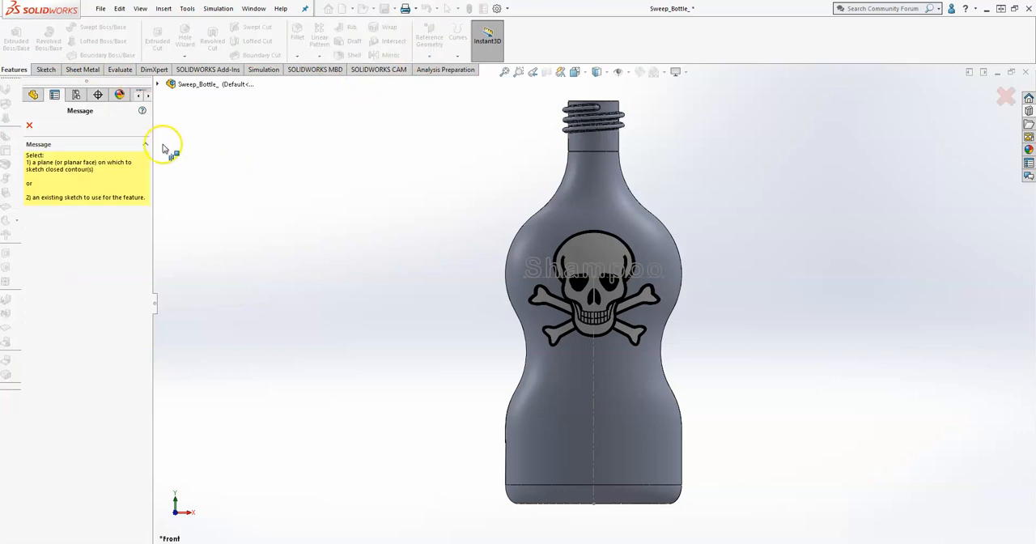
pyautogui.moveTo(72, 105)
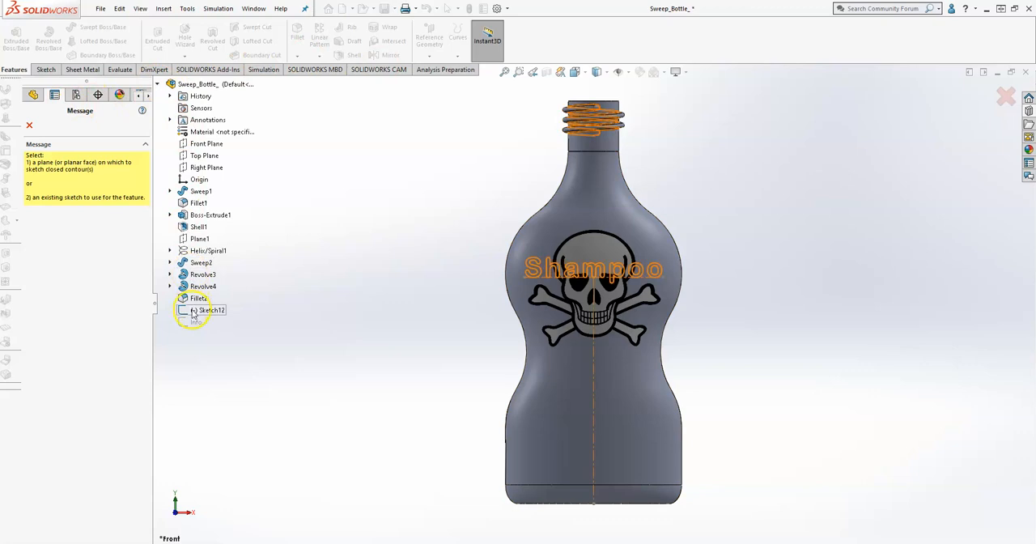
# Use Sketch12 as the Wrap source with Emboss type to raise the text outward
pyautogui.click(209, 310)
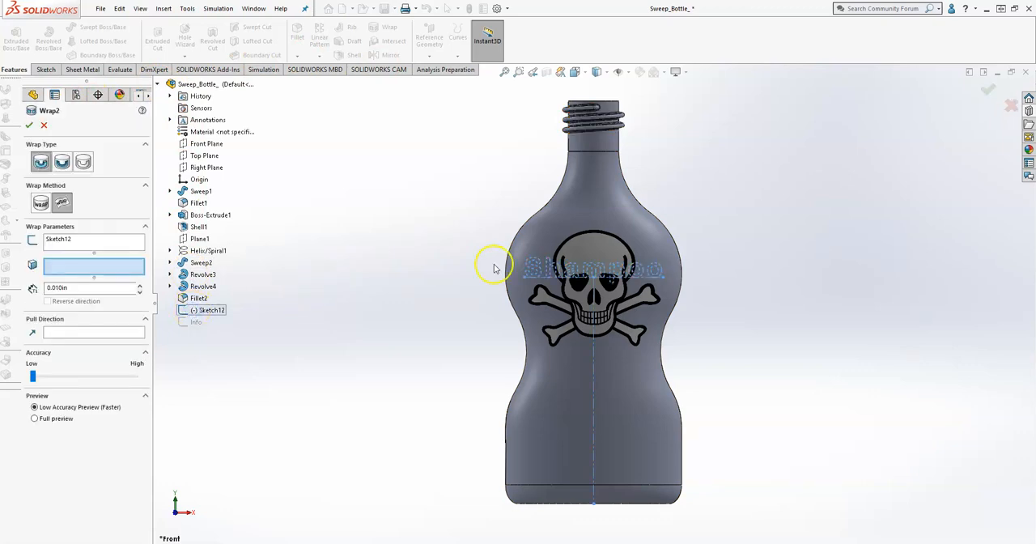
pyautogui.click(42, 162)
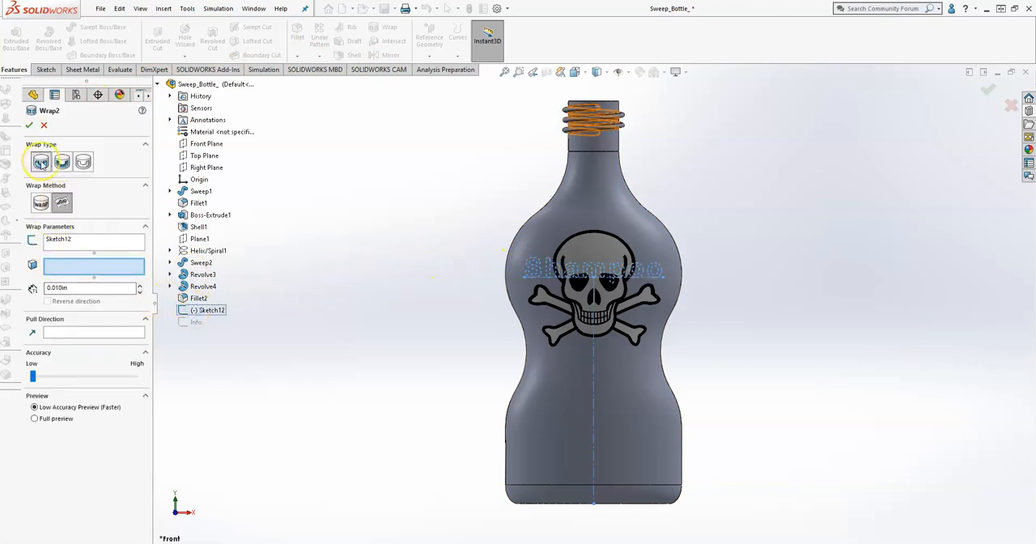
pyautogui.moveTo(62, 203)
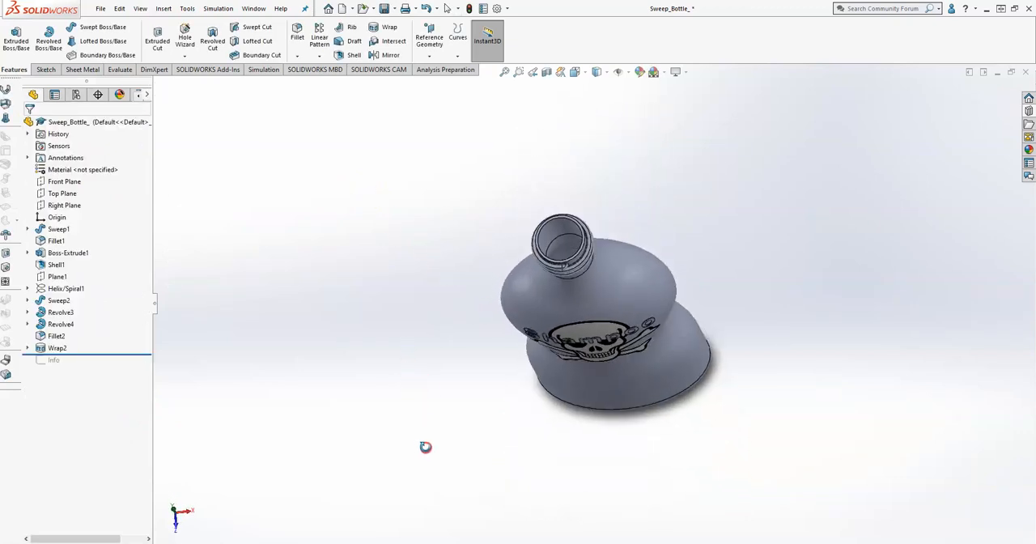
pyautogui.moveTo(424, 447); pyautogui.dragTo(310, 246)
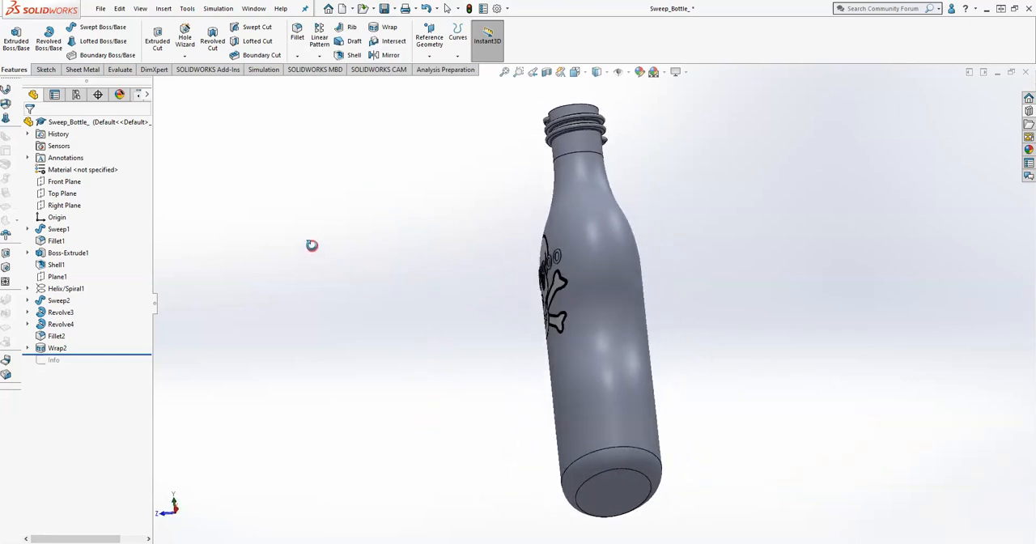